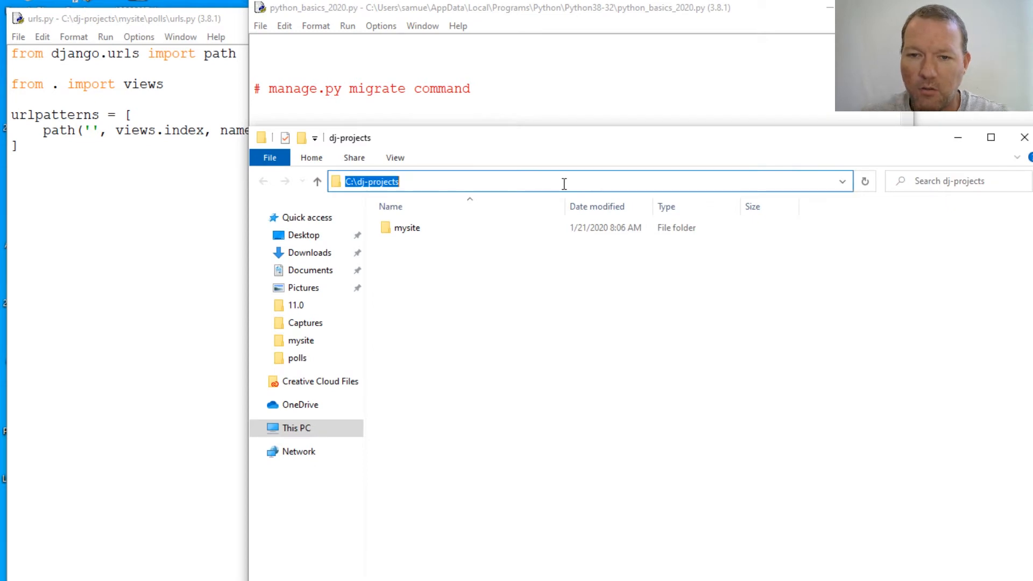
Open the mysite project folder from the dj-projects folder in File Explorer
left_click(406, 227)
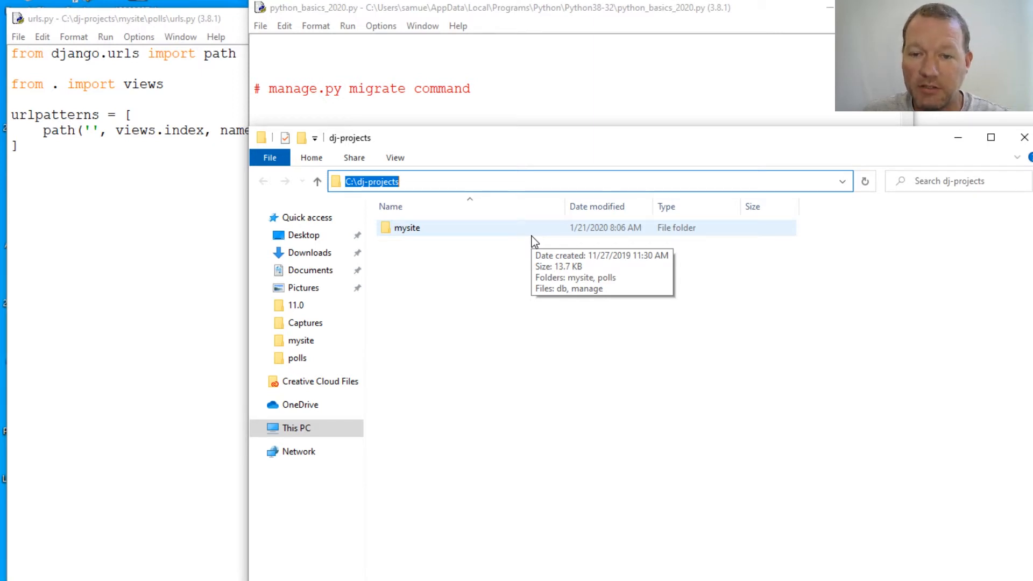
double_click(407, 227)
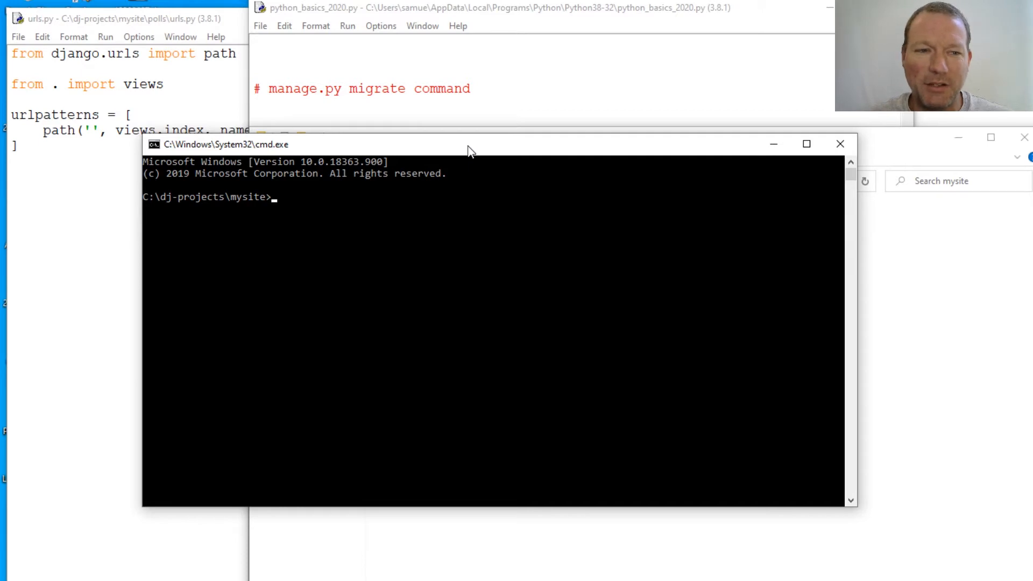
mouse_move(495, 150)
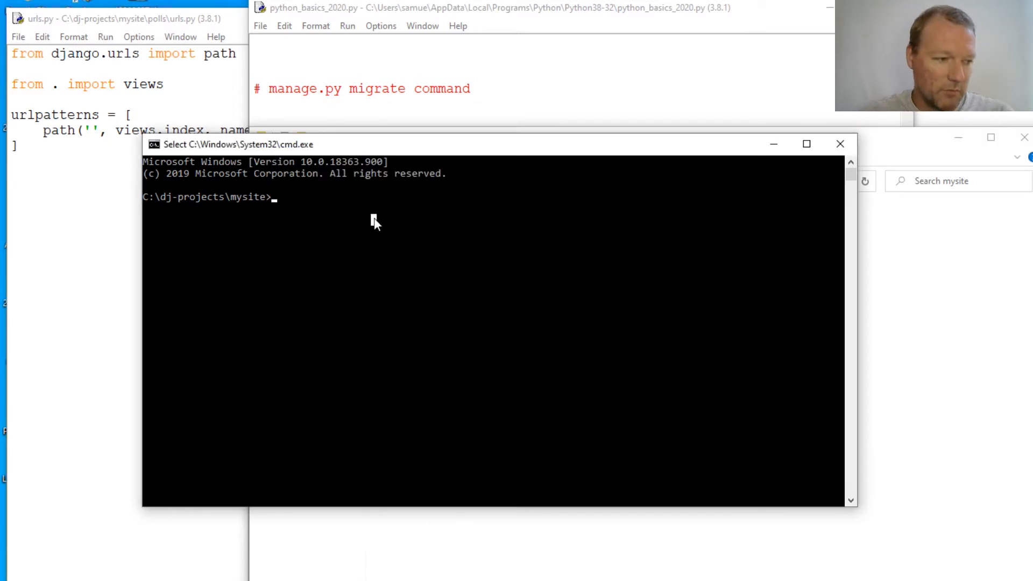
Run manage.py runserver, which reports 17 unapplied migrations
type("manage")
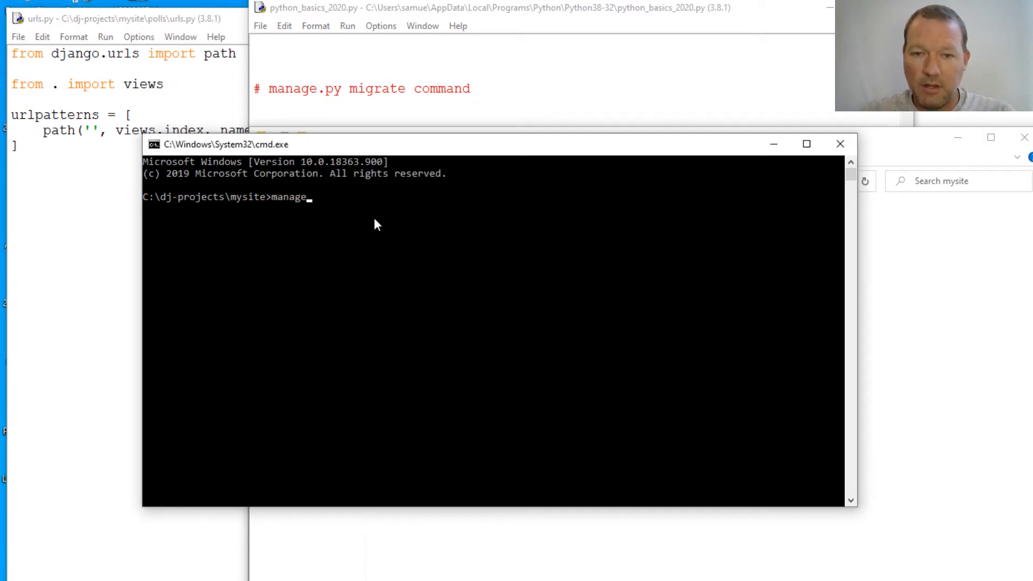
type(".py ru")
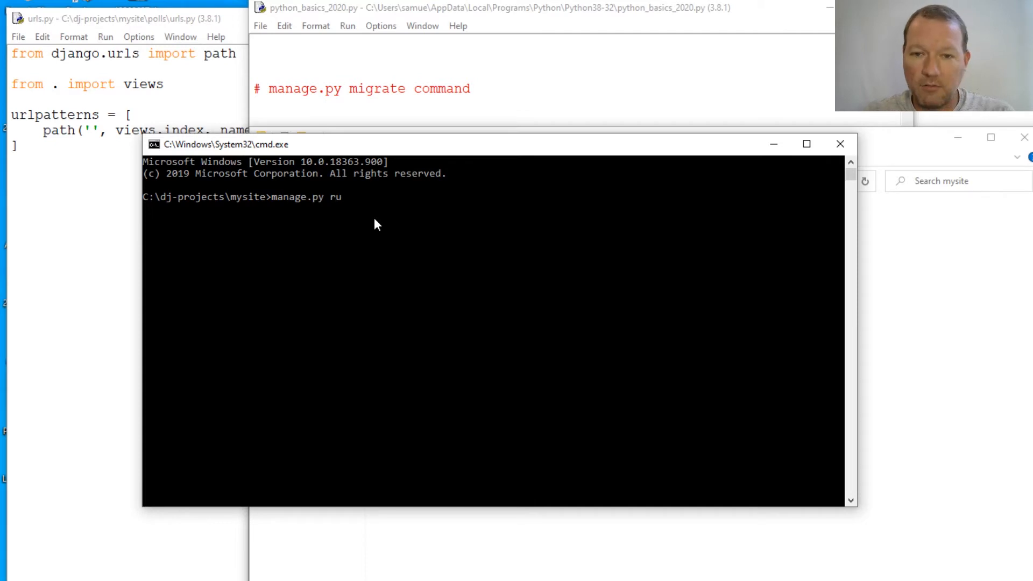
type("nserver")
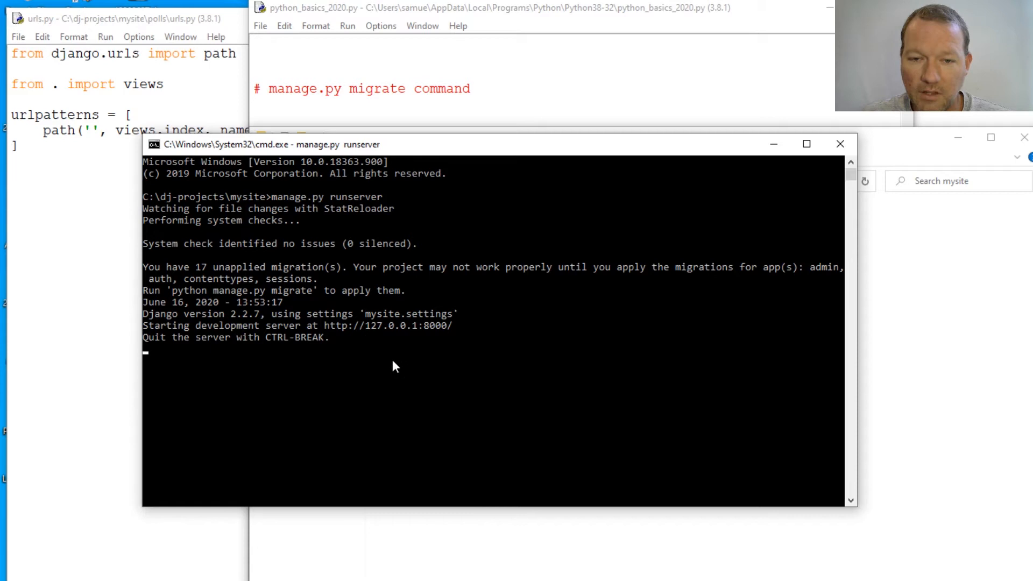
mouse_move(203, 294)
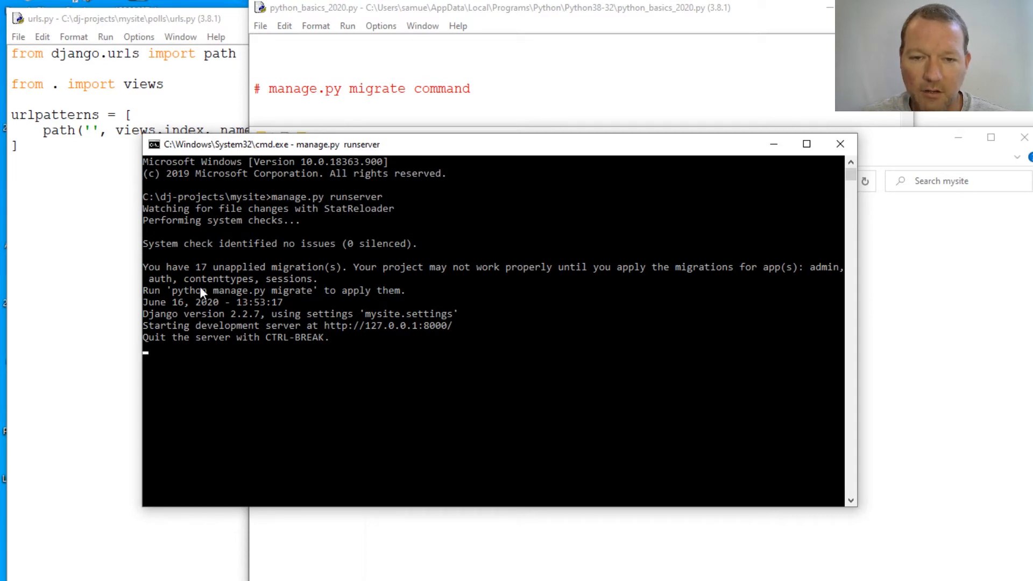
mouse_move(231, 282)
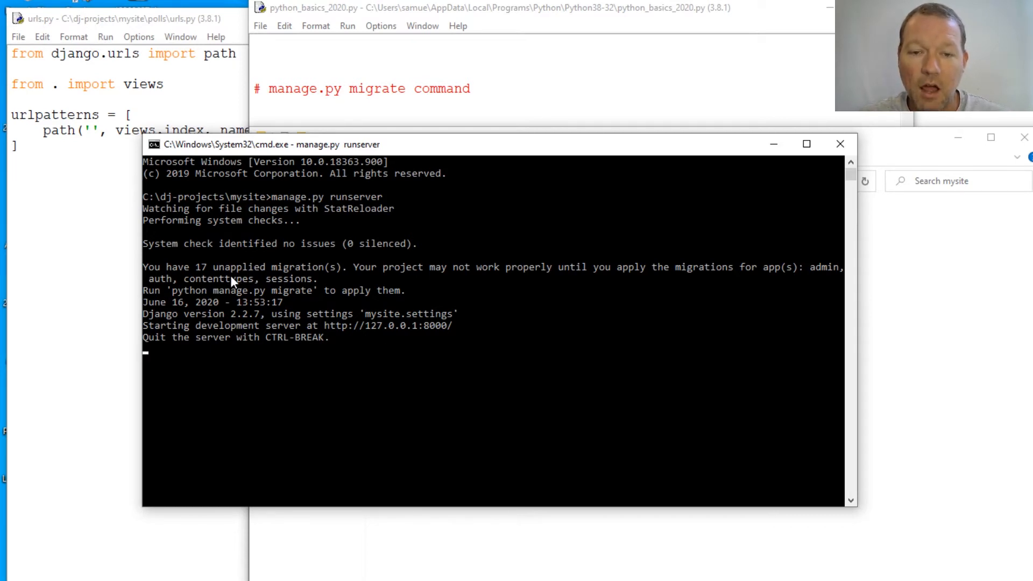
mouse_move(349, 405)
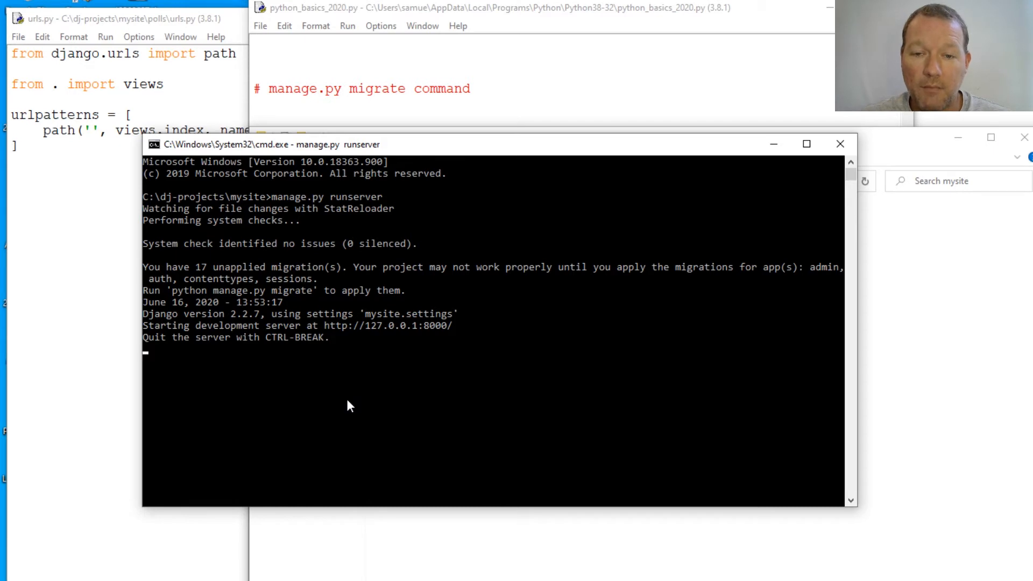
mouse_move(481, 360)
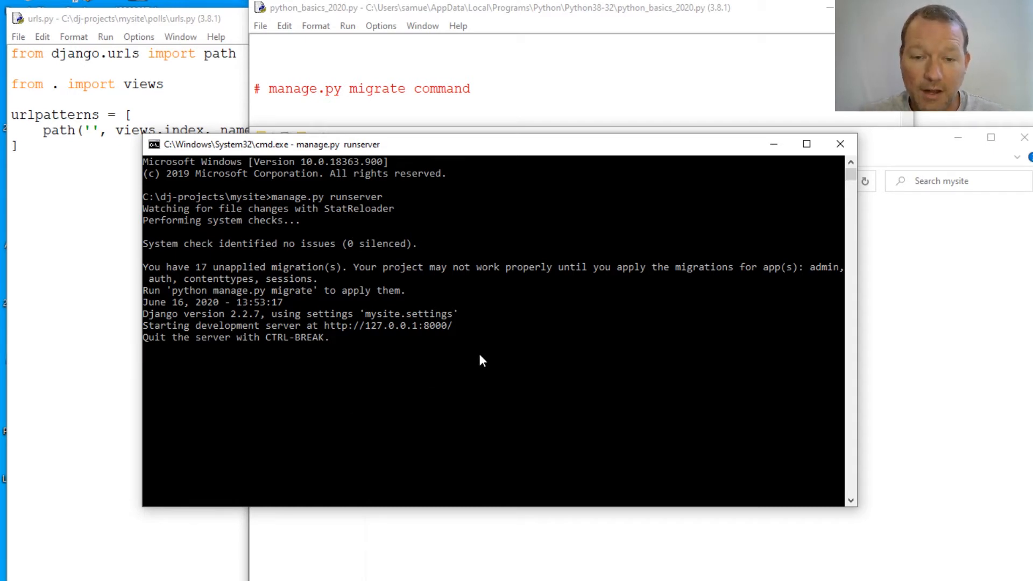
mouse_move(305, 381)
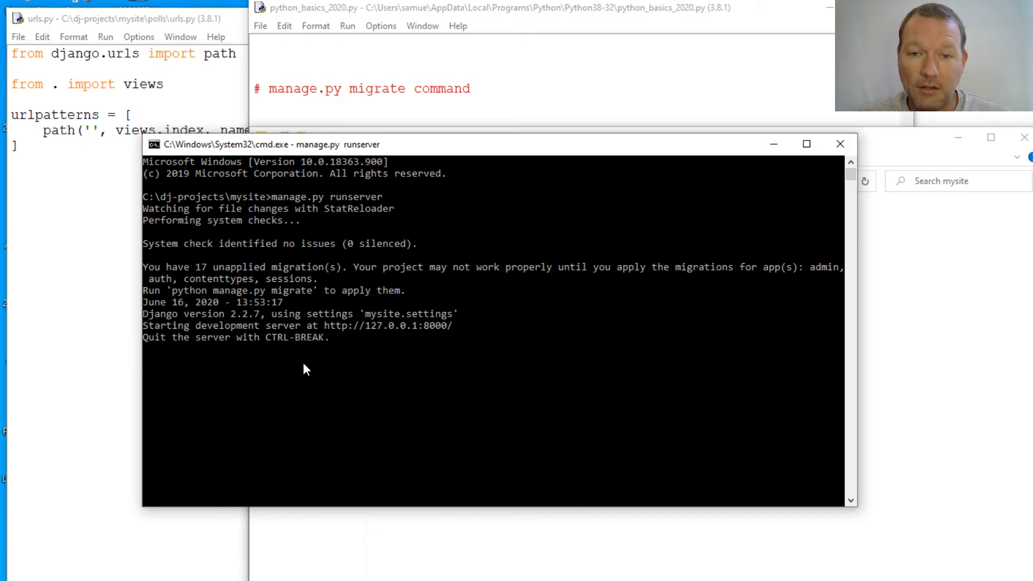
mouse_move(297, 446)
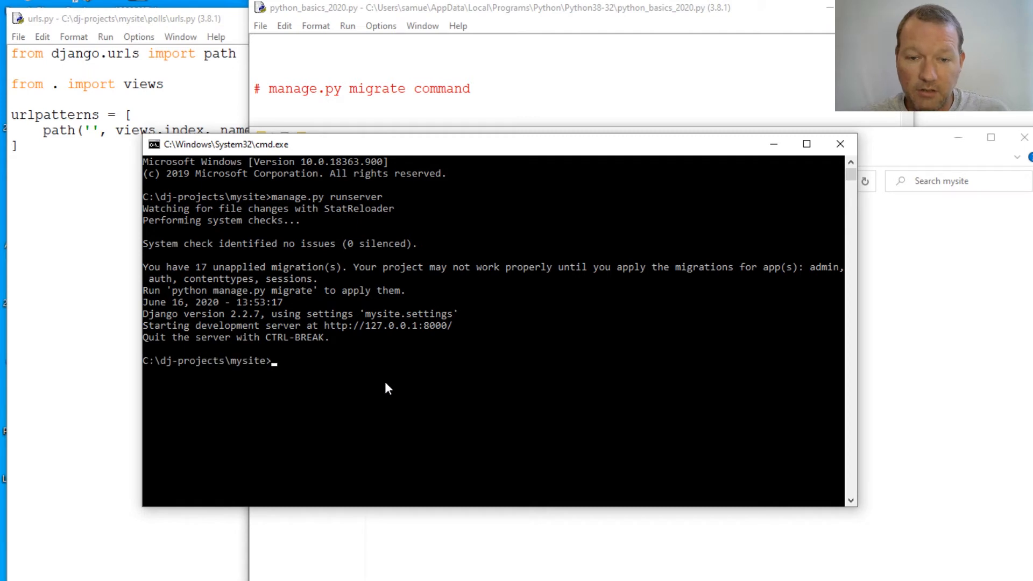
mouse_move(367, 382)
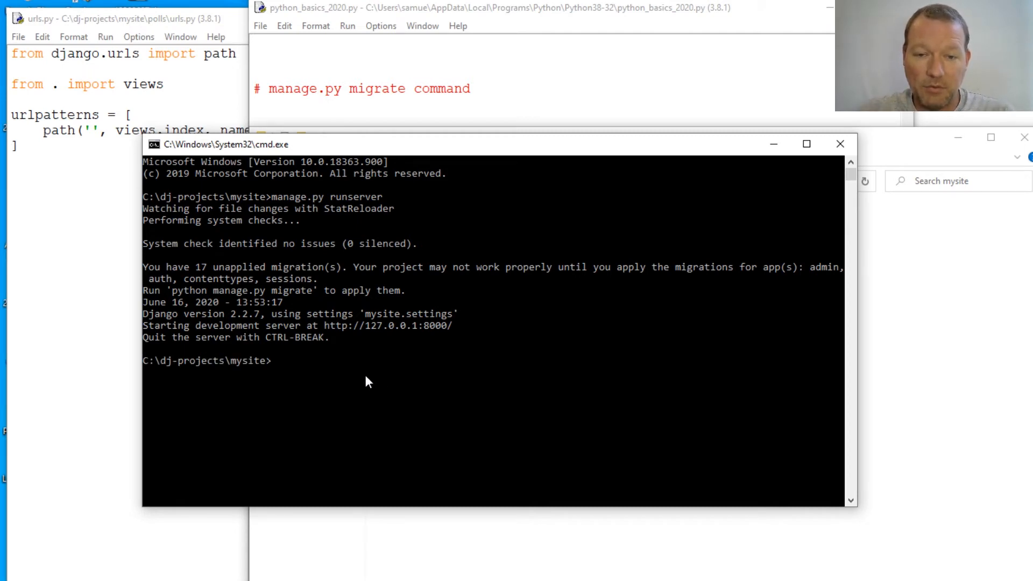
Run manage.py with no arguments and scroll through its subcommand list to find migrate
type("manage")
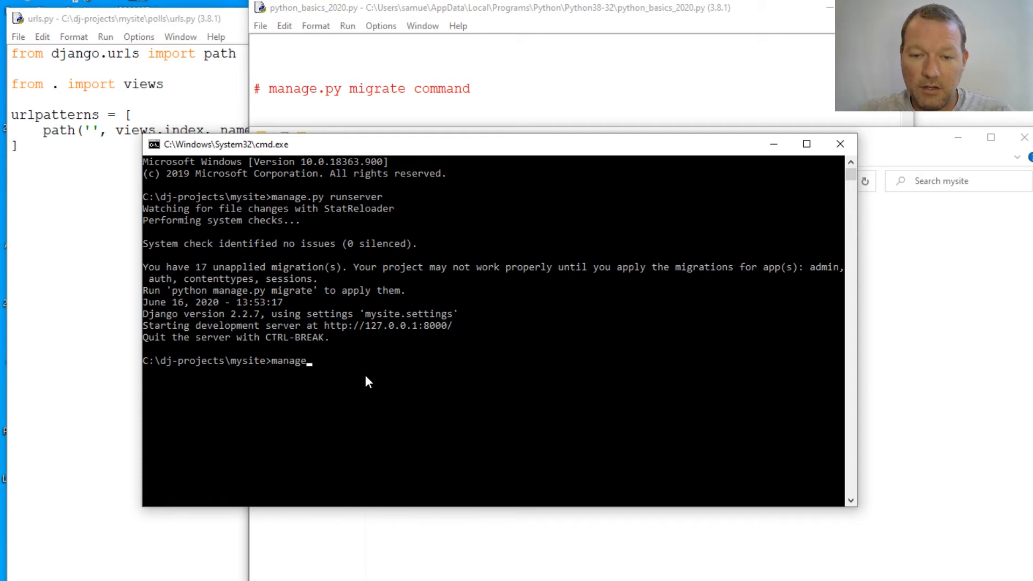
type(".py")
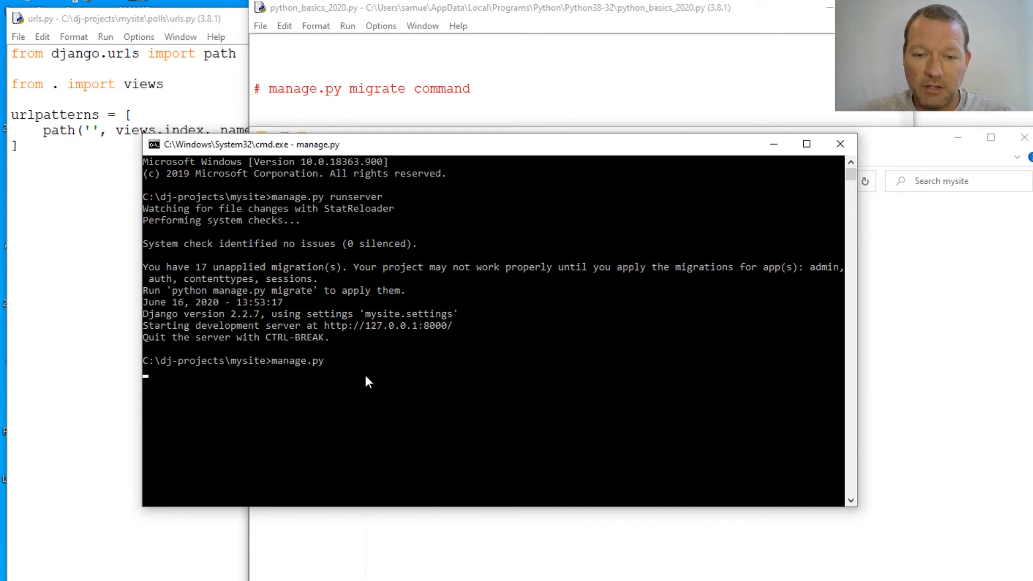
key("enter")
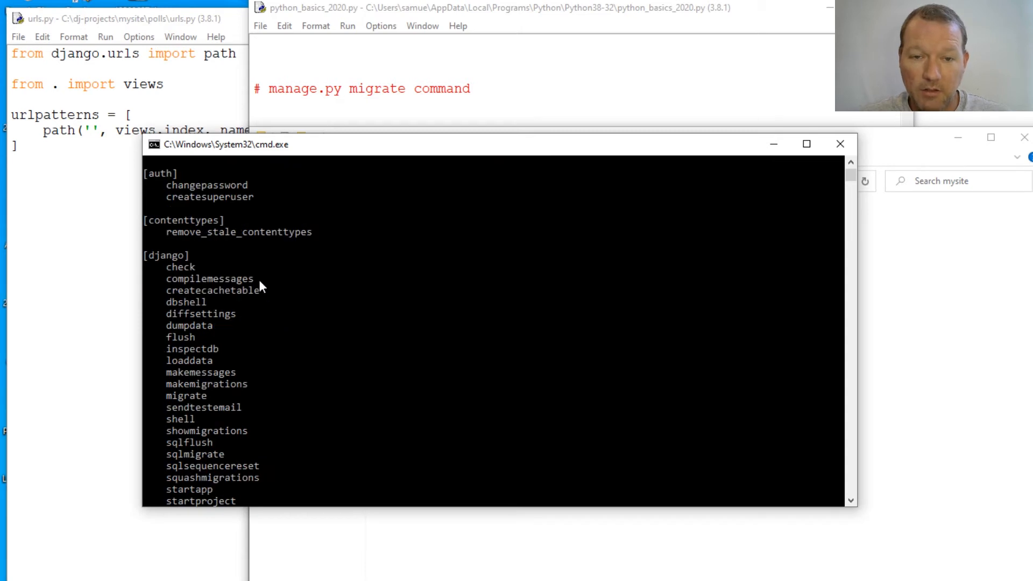
scroll("down", 3)
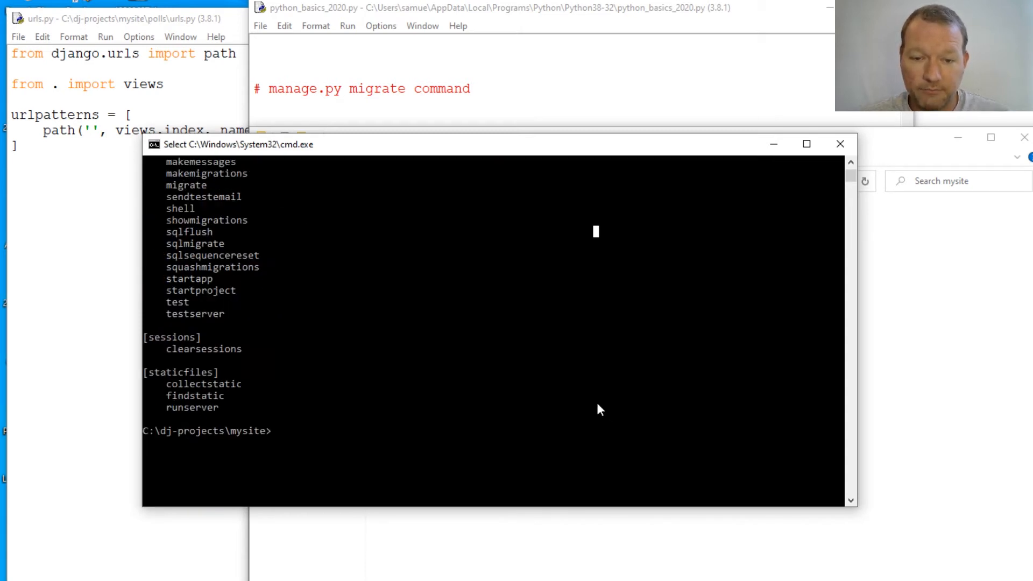
Run manage.py migrate so admin, auth, contenttypes and sessions migrations all report OK
type("manage.py m")
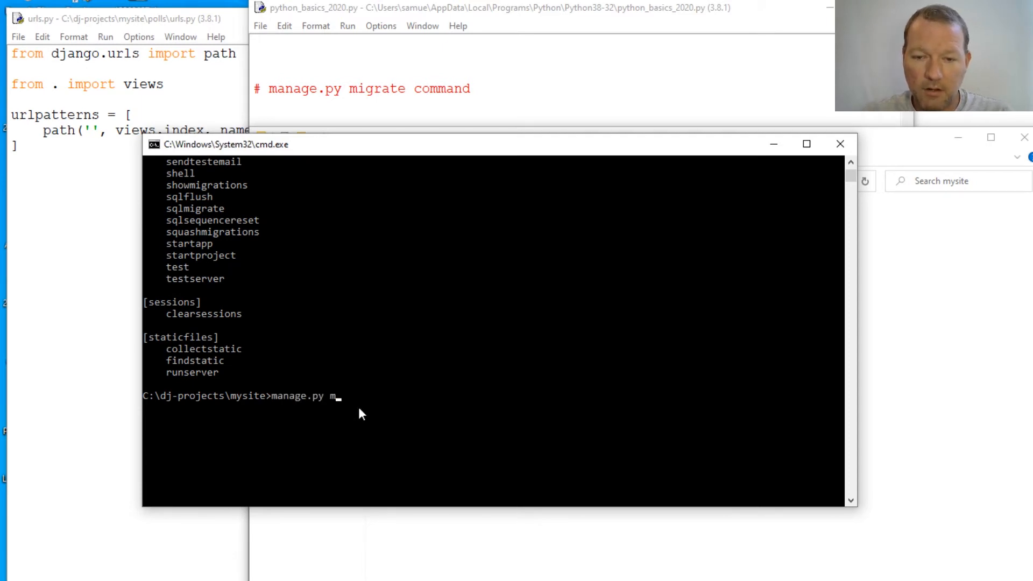
type("ig")
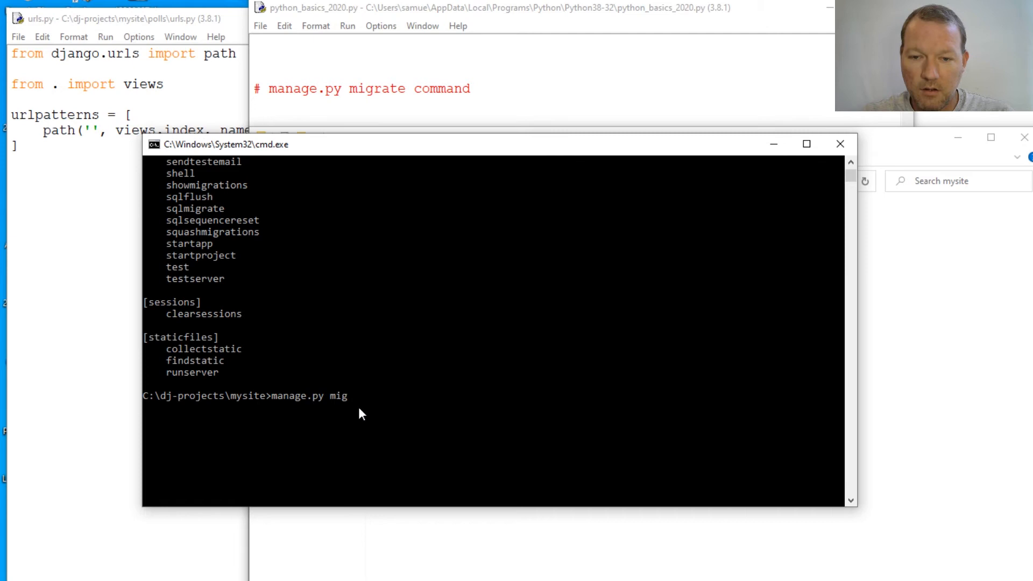
type("rate")
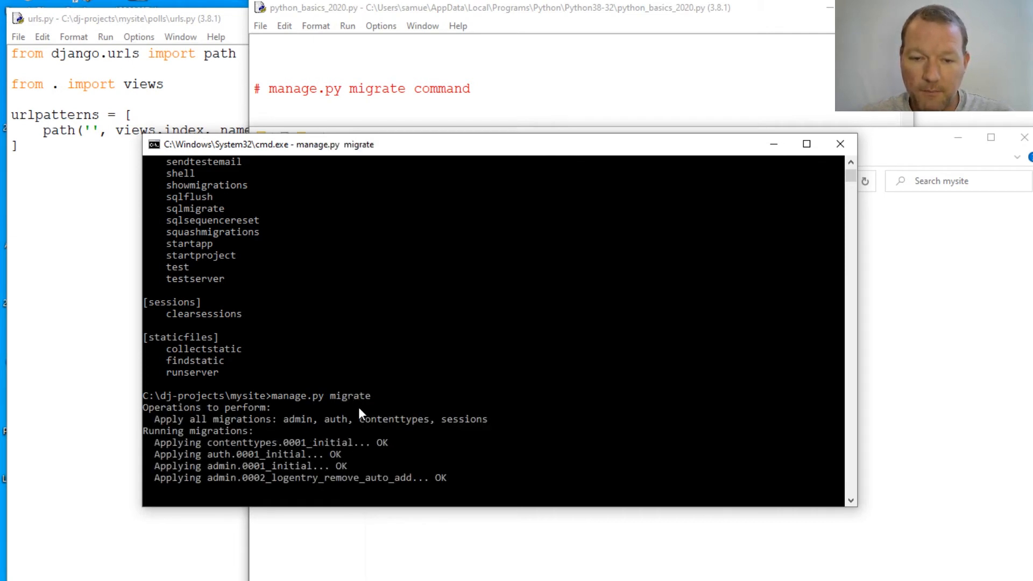
scroll("down", 3)
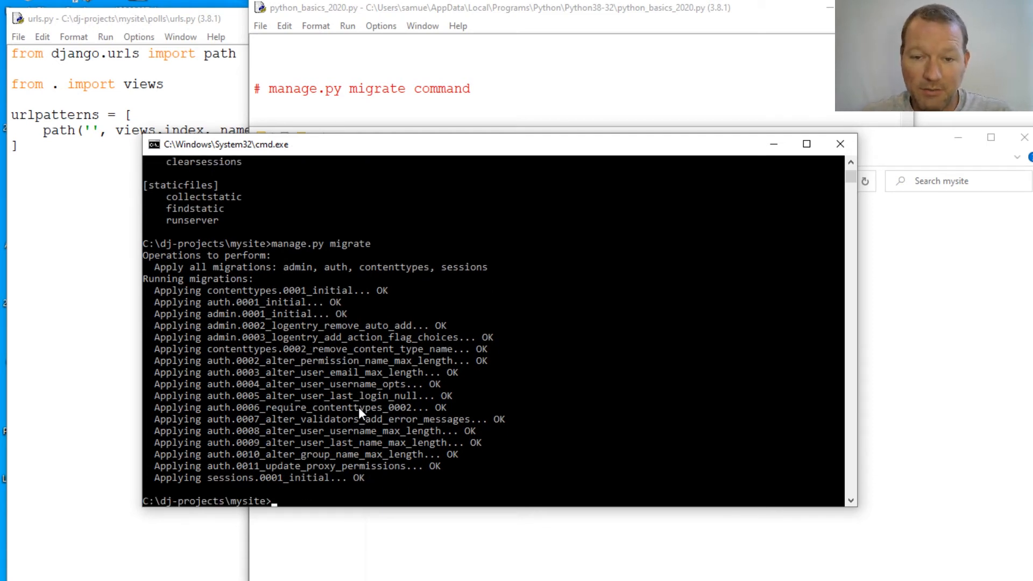
type("manage.py migrate")
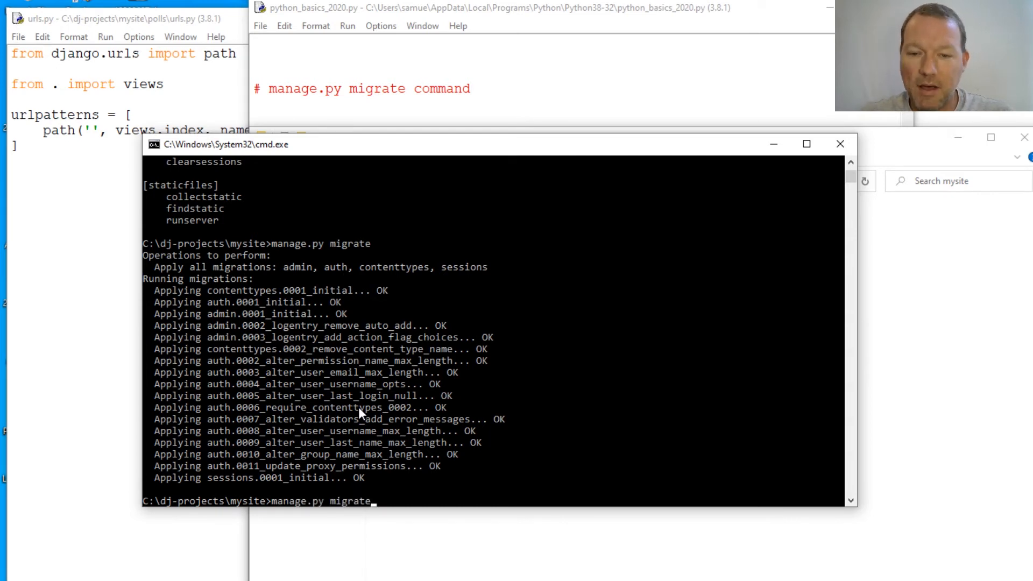
Start manage.py runserver at 127.0.0.1:8000 with no migration warning
type("runserver")
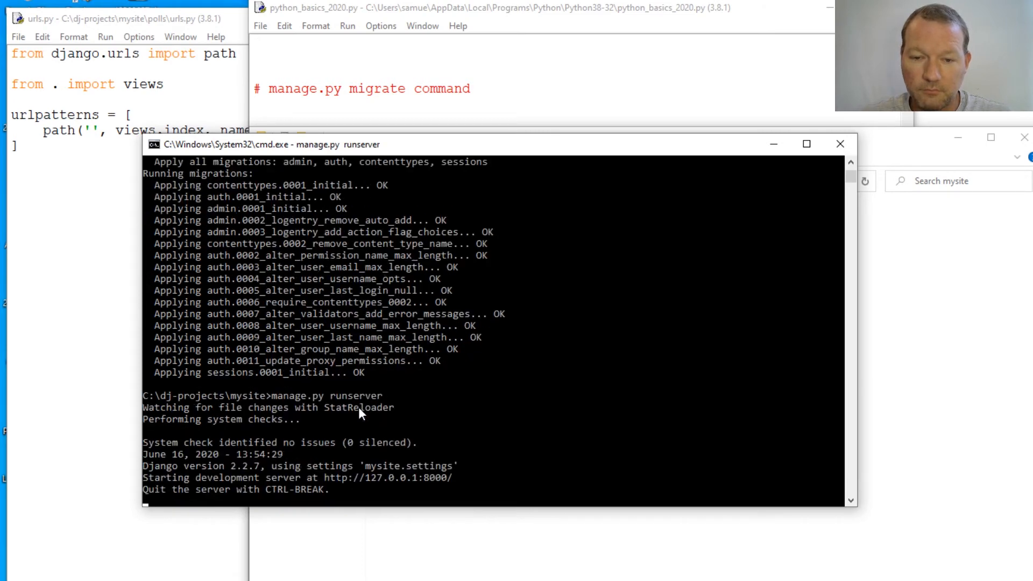
mouse_move(152, 446)
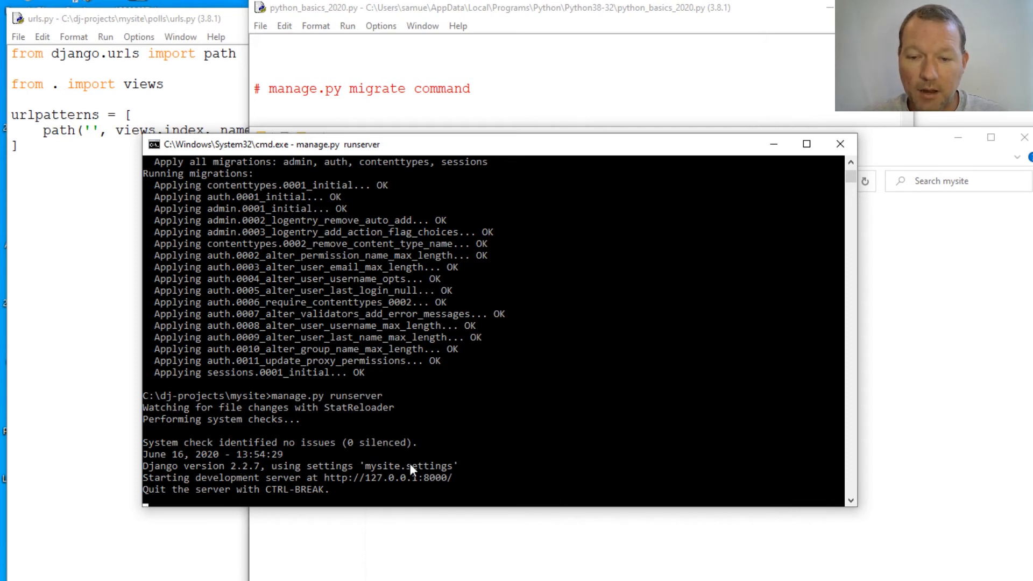
mouse_move(221, 464)
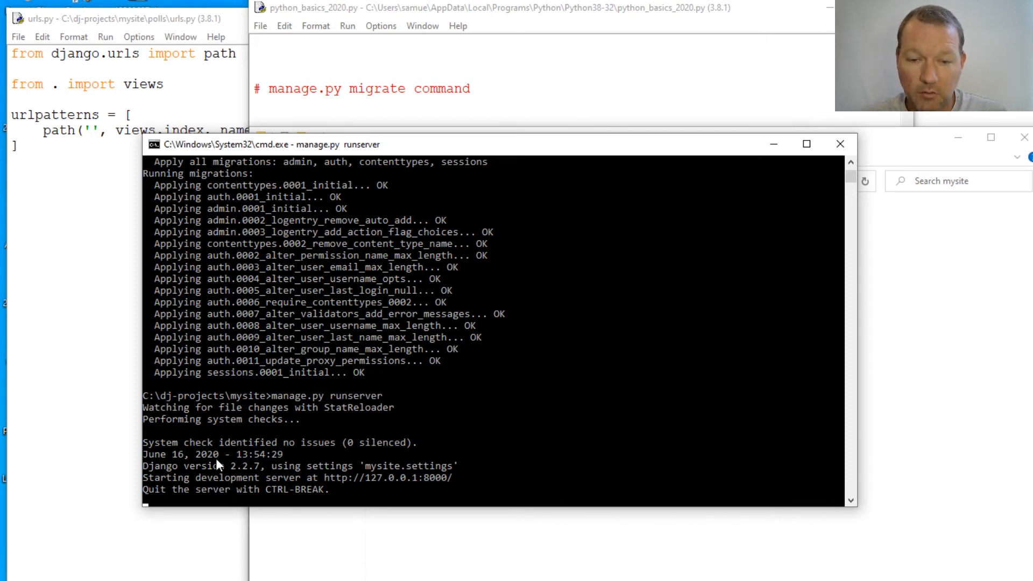
mouse_move(499, 428)
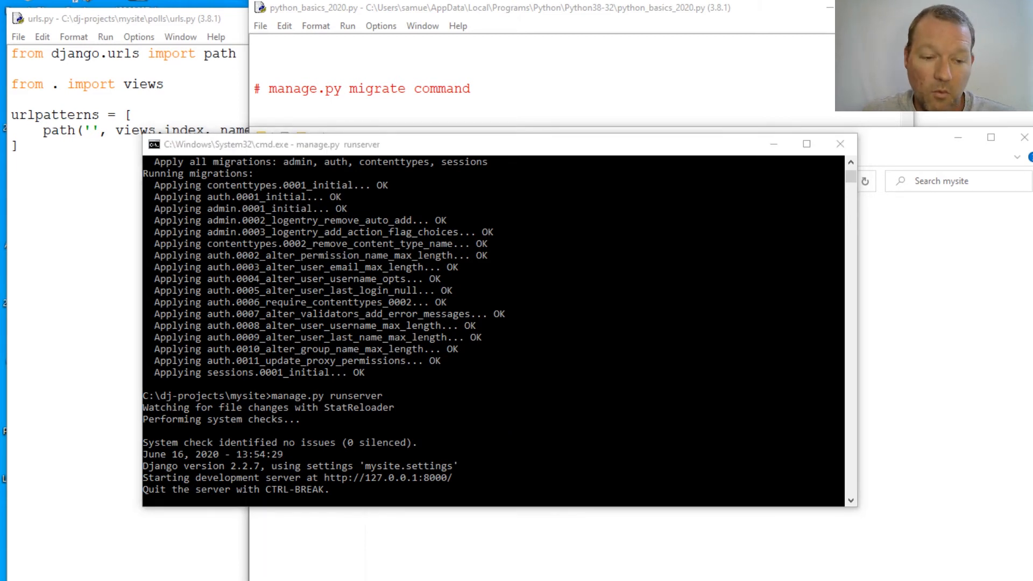
mouse_move(467, 370)
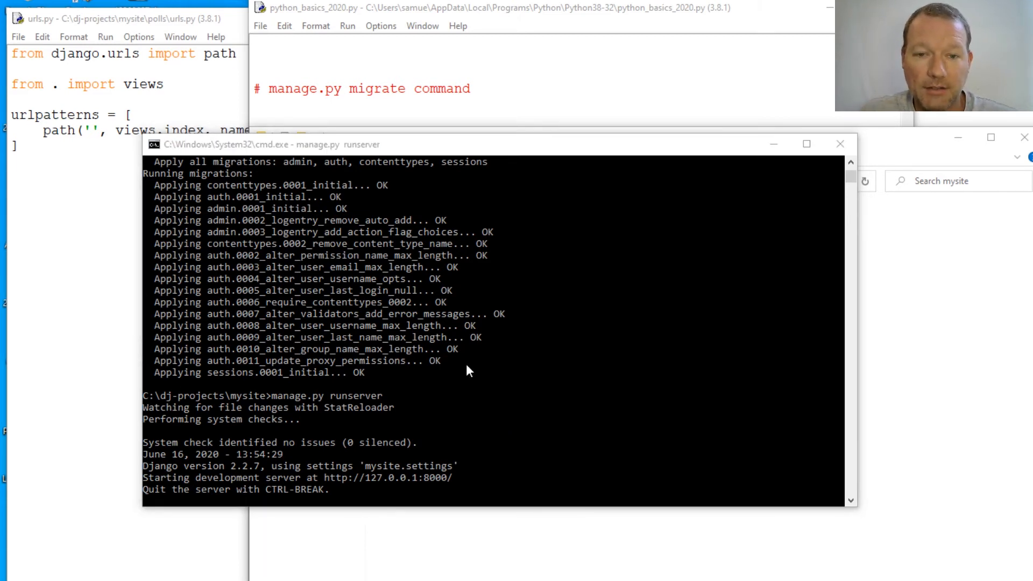